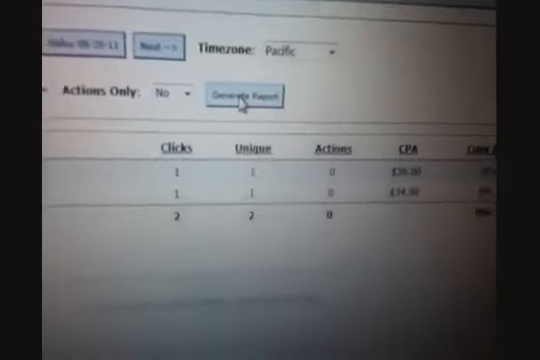
# - Generate the offer report with Actions Only left at No
pyautogui.click(249, 95)
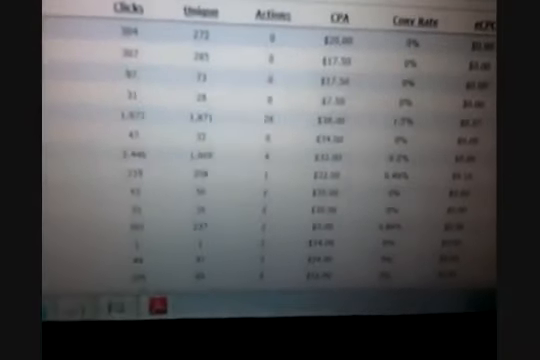